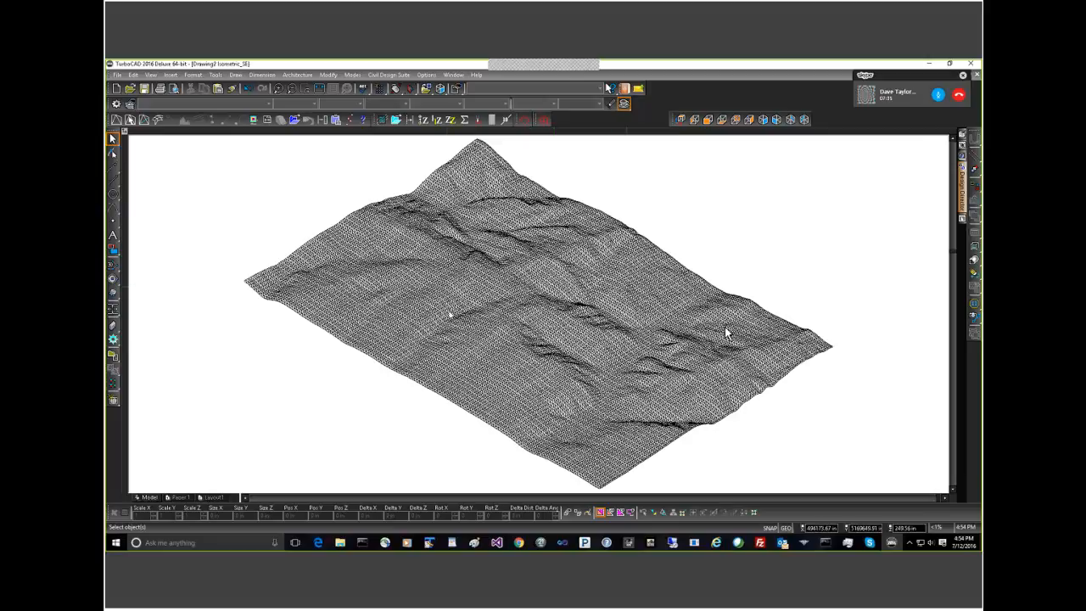
{"action": "mouse_move", "coordinate": [288, 248]}
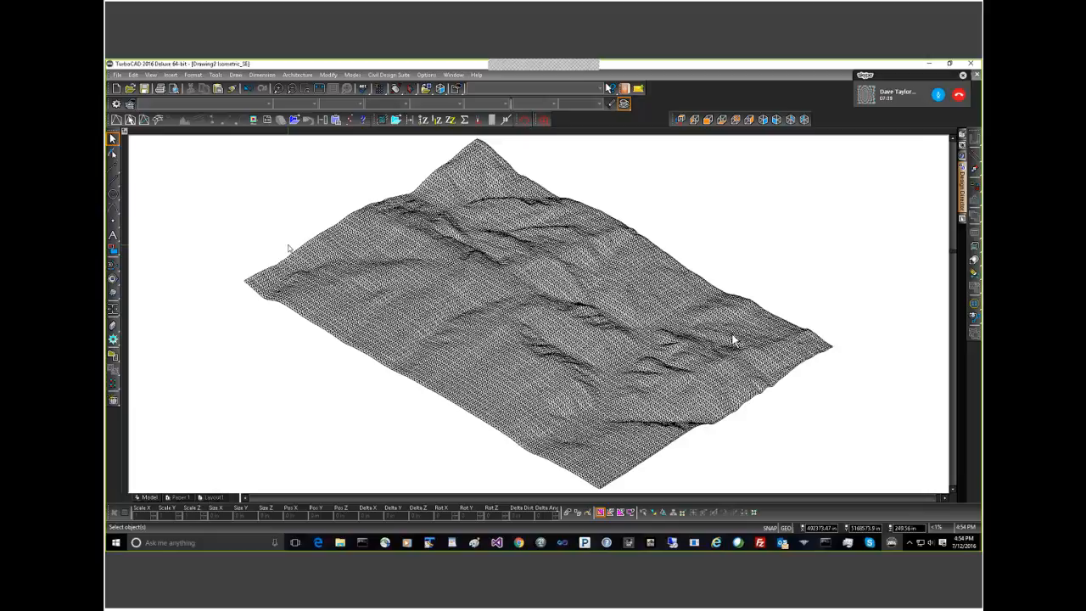
{"action": "mouse_move", "coordinate": [734, 337]}
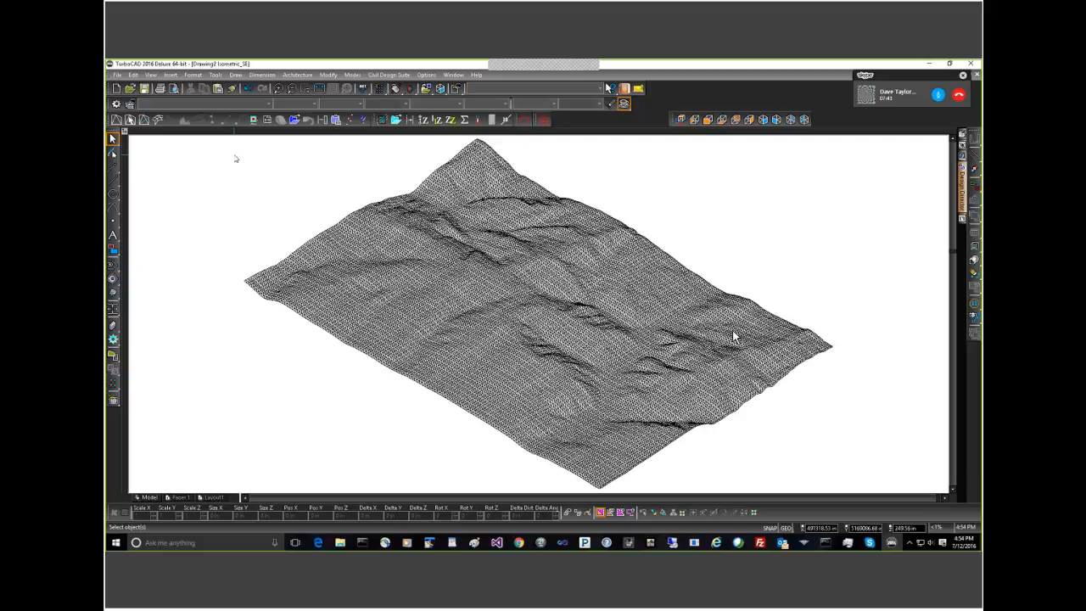
{"action": "mouse_move", "coordinate": [323, 178]}
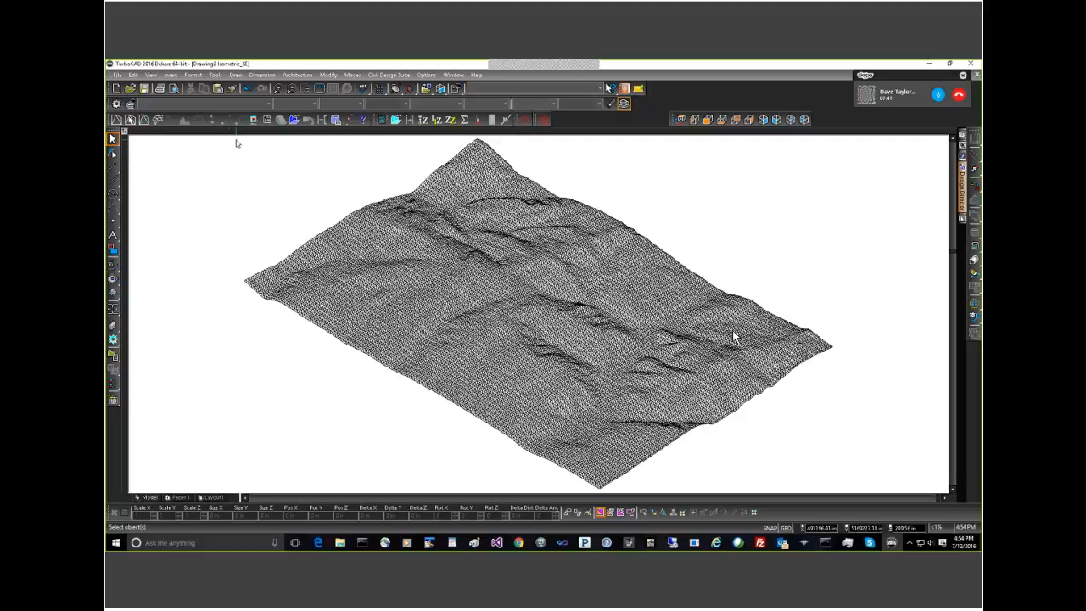
Step: Drag a selection window over the terrain to pick the mesh's right-hand end section
{"action": "left_click_drag", "start_coordinate": [237, 140], "coordinate": [676, 437]}
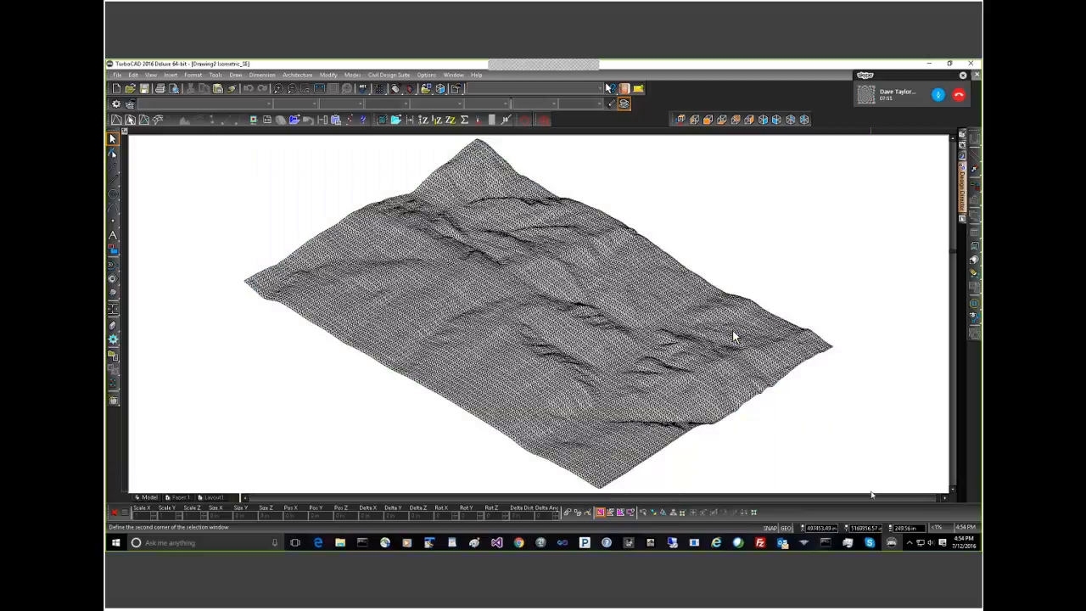
{"action": "mouse_move", "coordinate": [838, 429]}
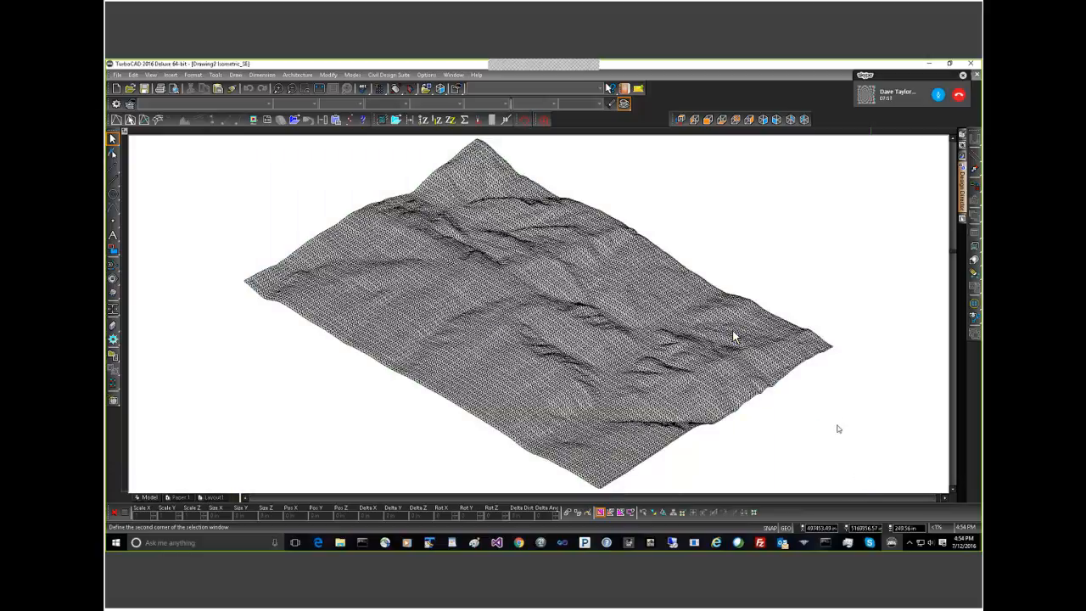
{"action": "left_click", "coordinate": [734, 337]}
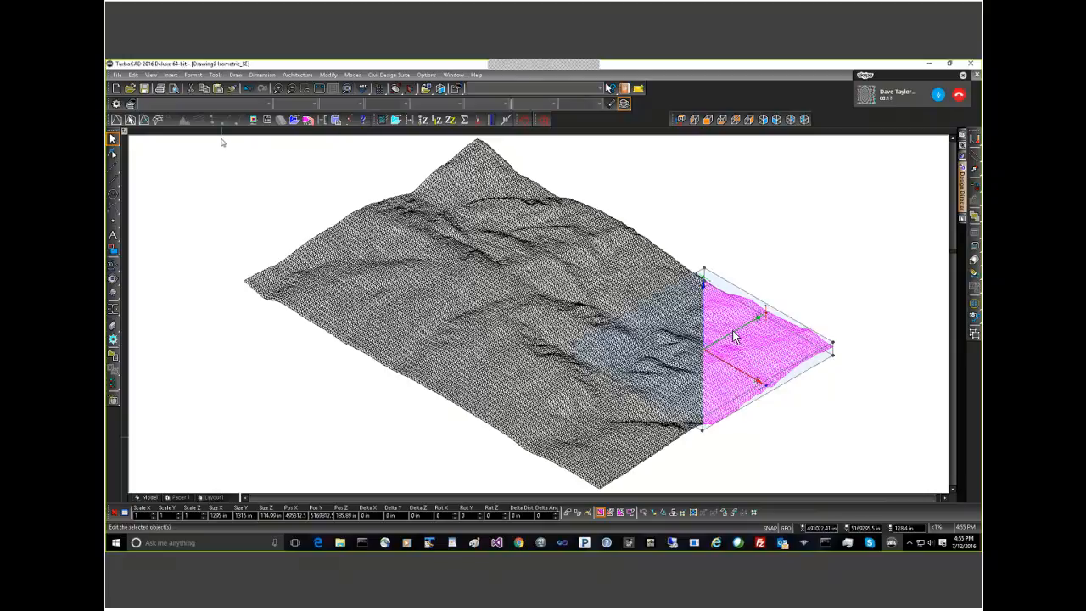
Step: Window-select the entire TIN terrain mesh as one object
{"action": "left_click_drag", "start_coordinate": [222, 136], "coordinate": [633, 322]}
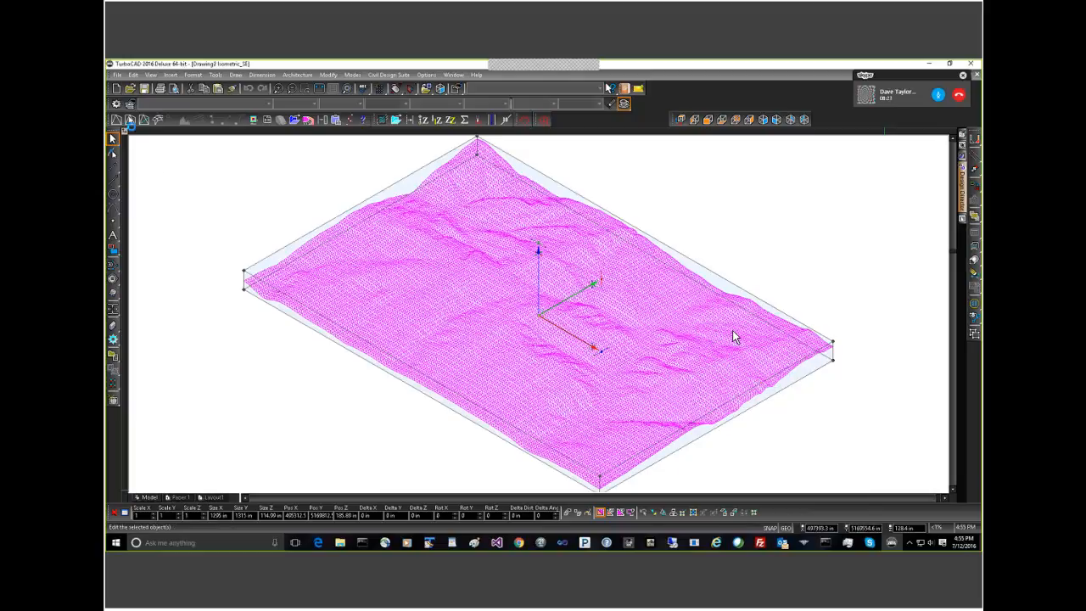
{"action": "mouse_move", "coordinate": [113, 137]}
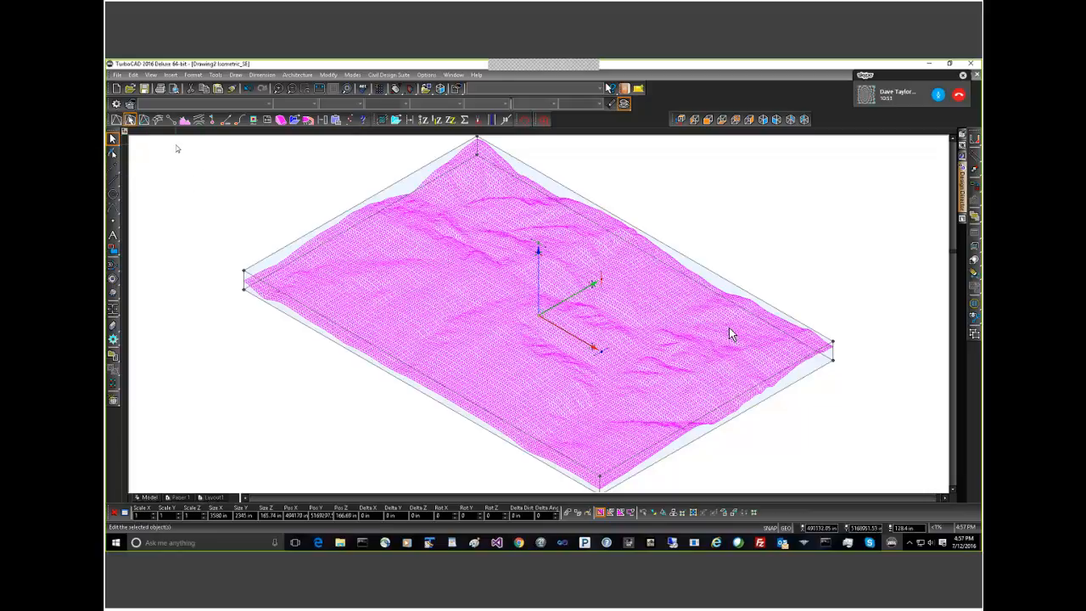
{"action": "mouse_move", "coordinate": [180, 170]}
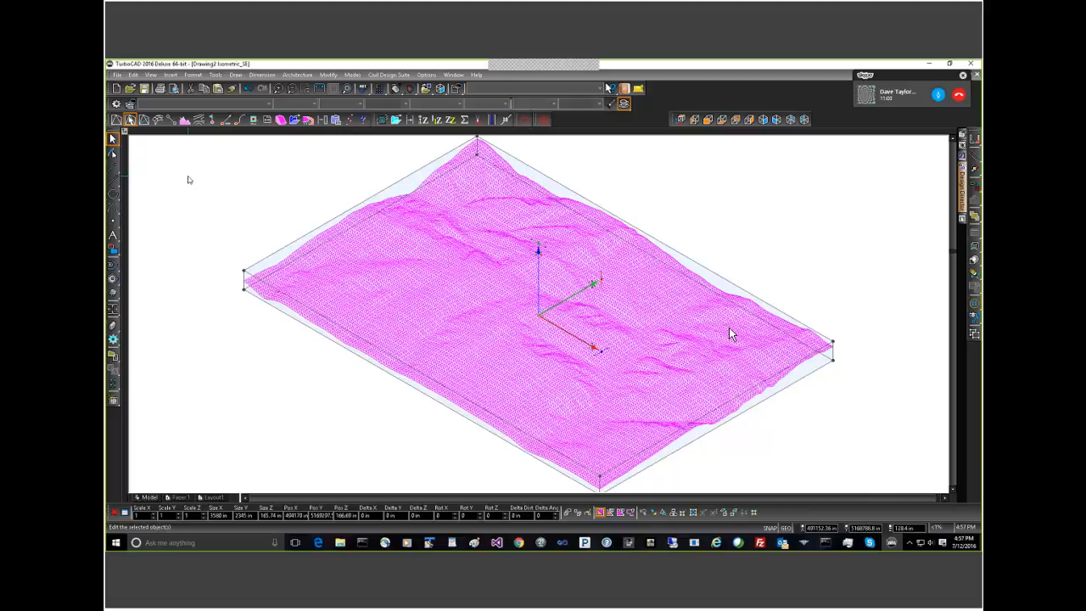
{"action": "mouse_move", "coordinate": [241, 175]}
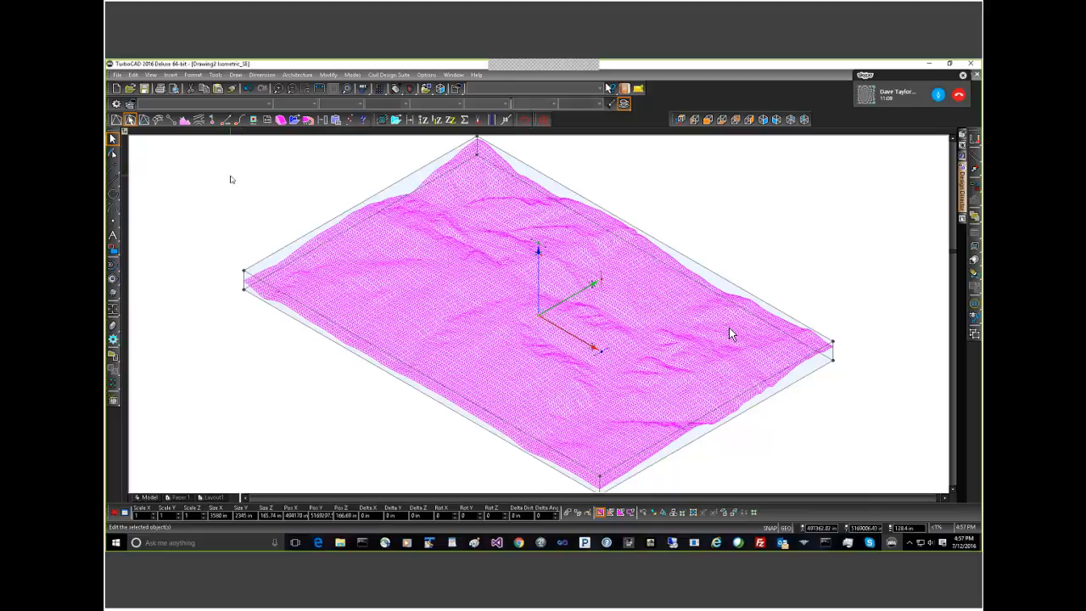
{"action": "mouse_move", "coordinate": [226, 182]}
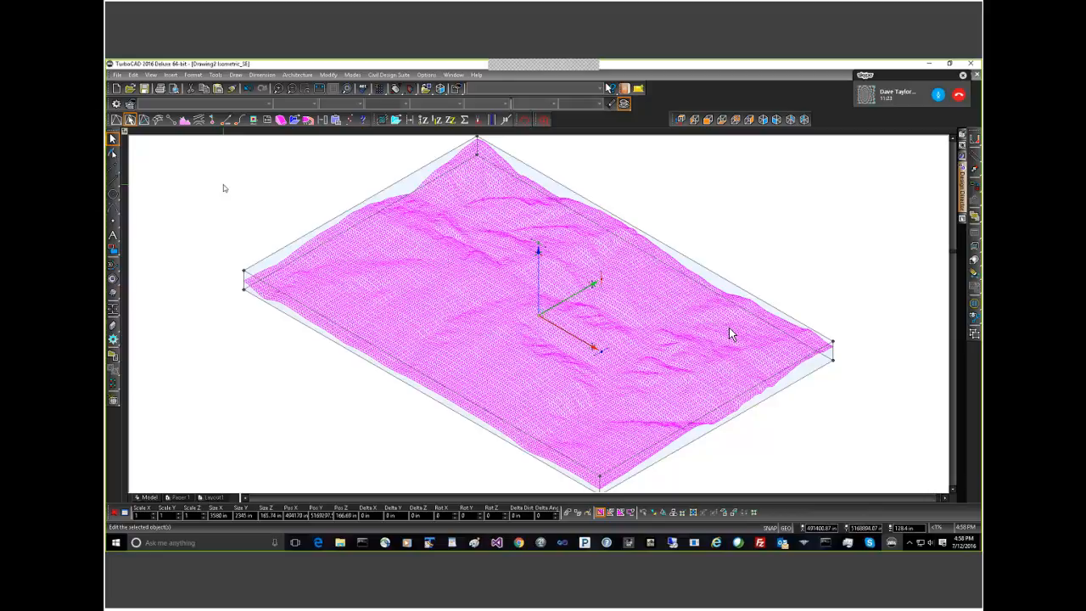
{"action": "mouse_move", "coordinate": [241, 188]}
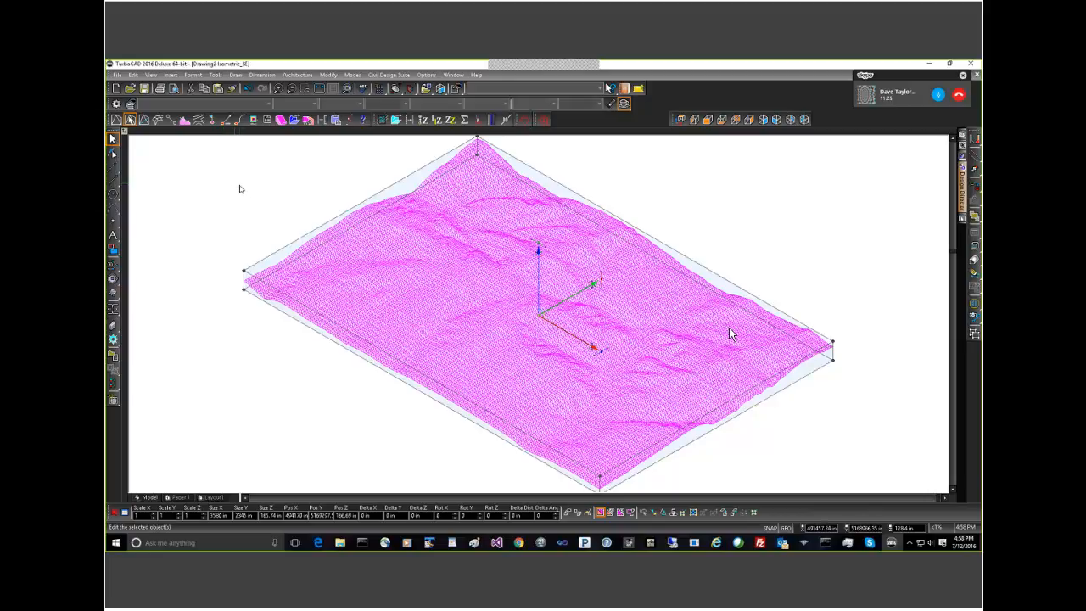
{"action": "mouse_move", "coordinate": [289, 178]}
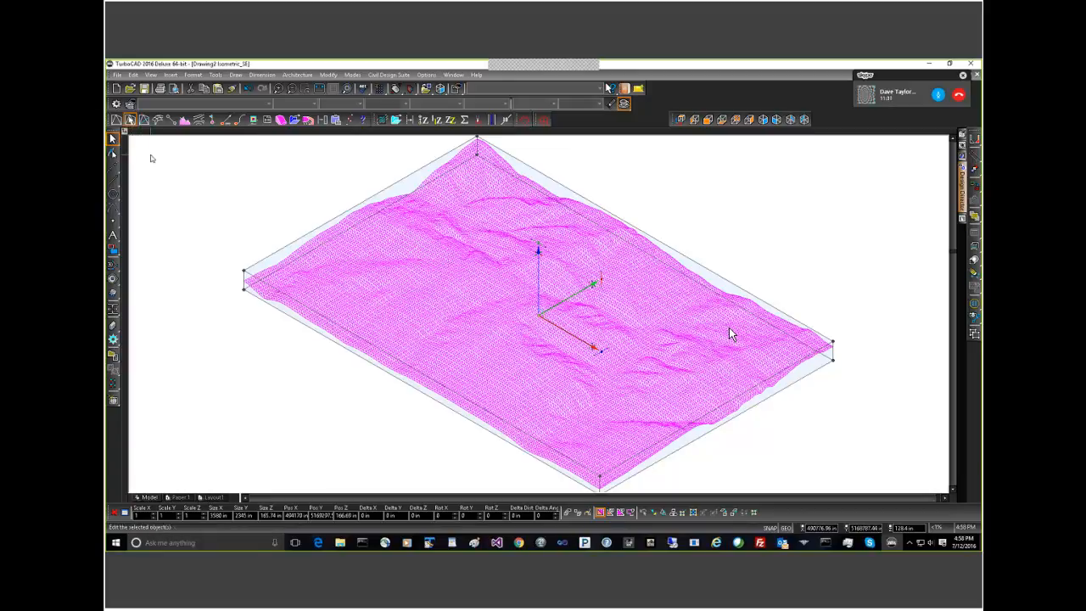
{"action": "mouse_move", "coordinate": [223, 218]}
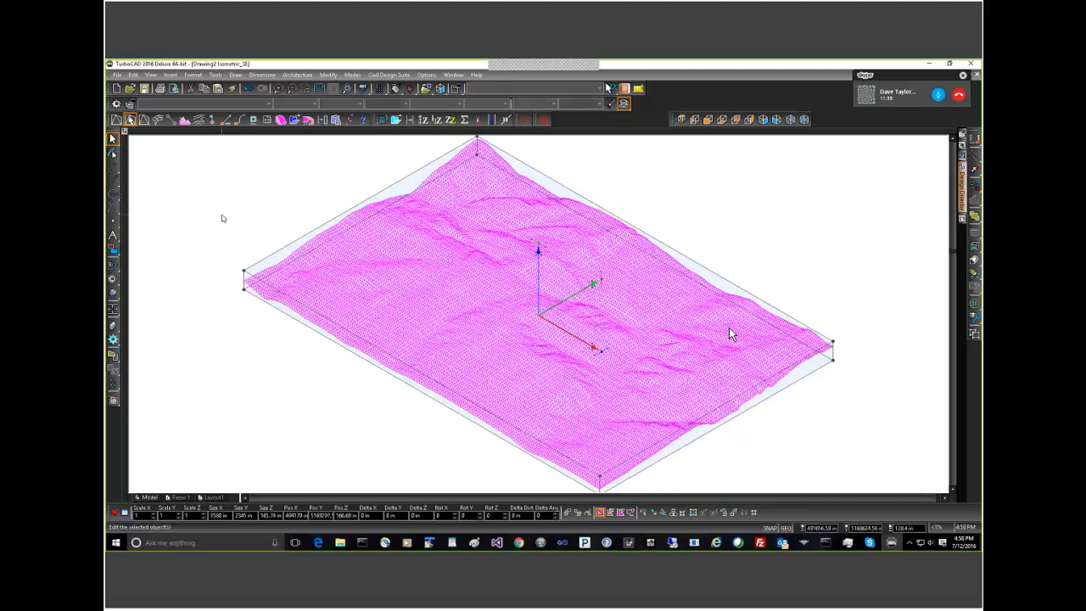
{"action": "mouse_move", "coordinate": [227, 221]}
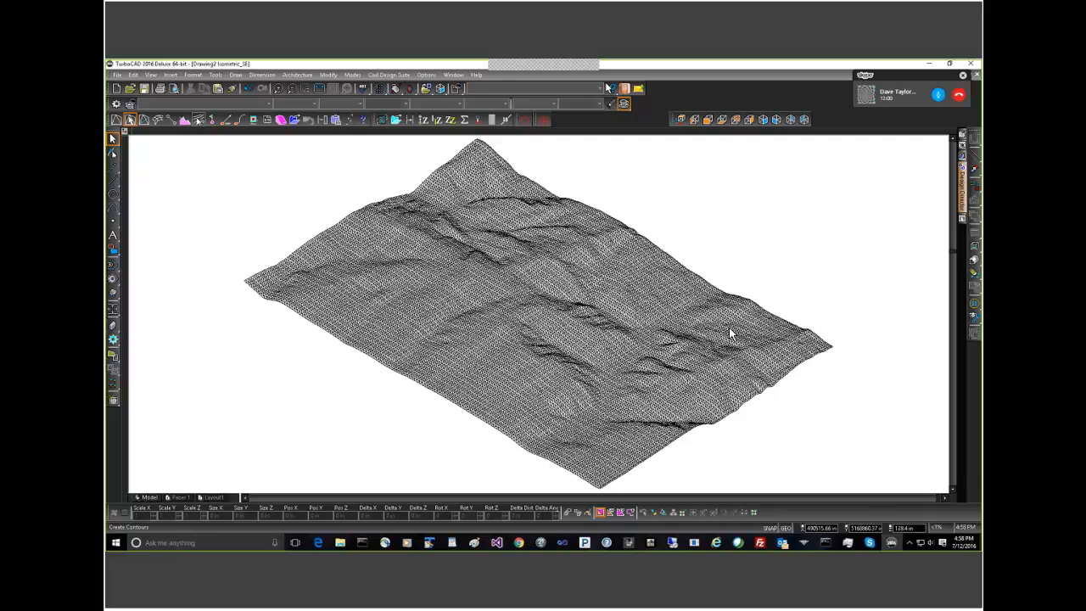
{"action": "mouse_move", "coordinate": [200, 119]}
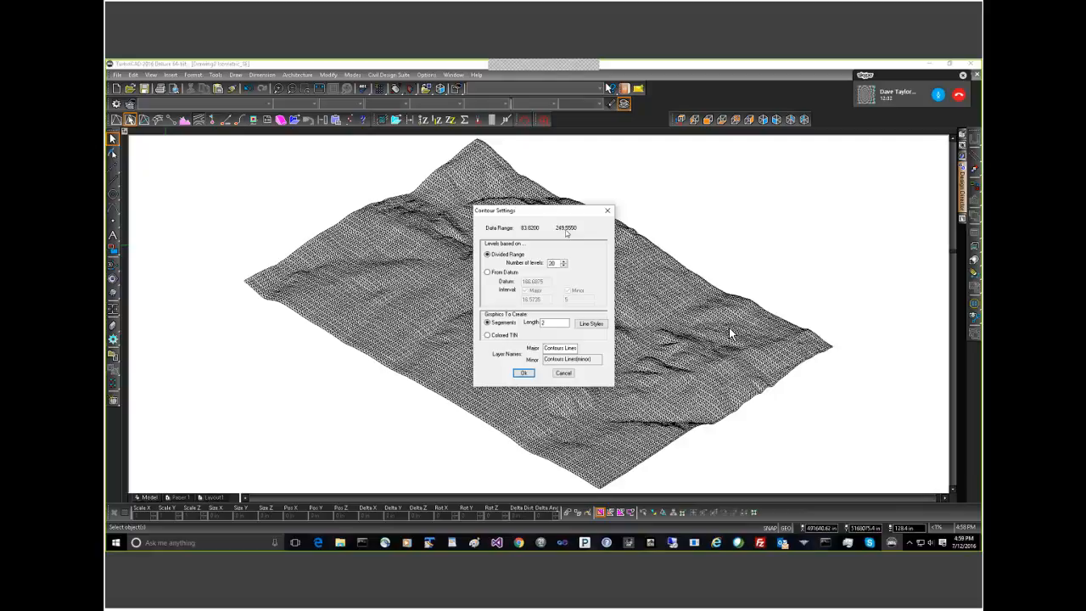
{"action": "mouse_move", "coordinate": [587, 230]}
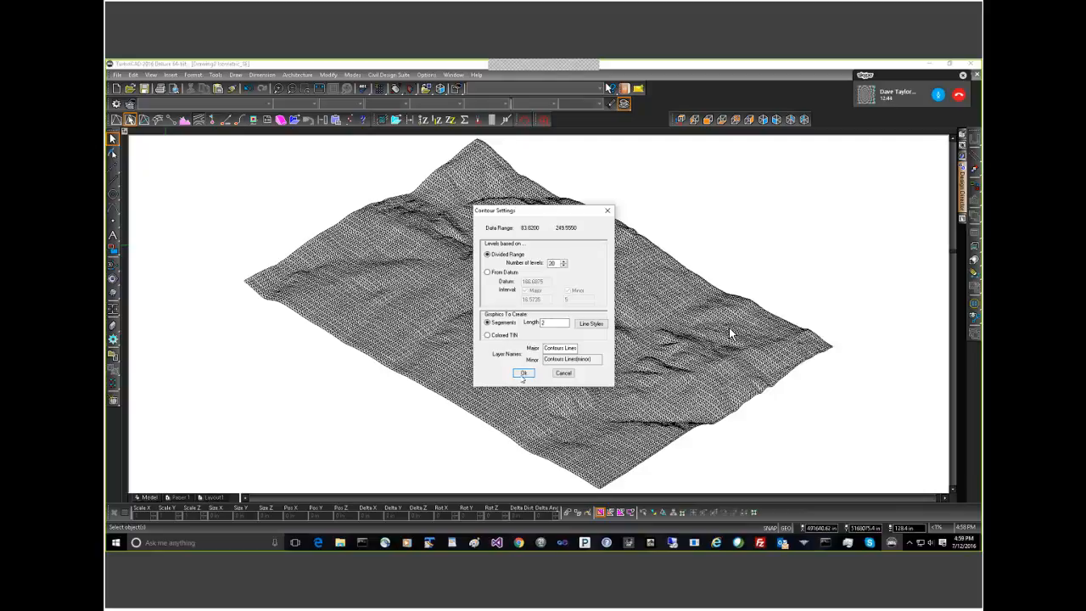
Step: Accept Contour Settings: Divided Range with 20 levels, Segments, on the Contour Lines layer
{"action": "left_click", "coordinate": [524, 373]}
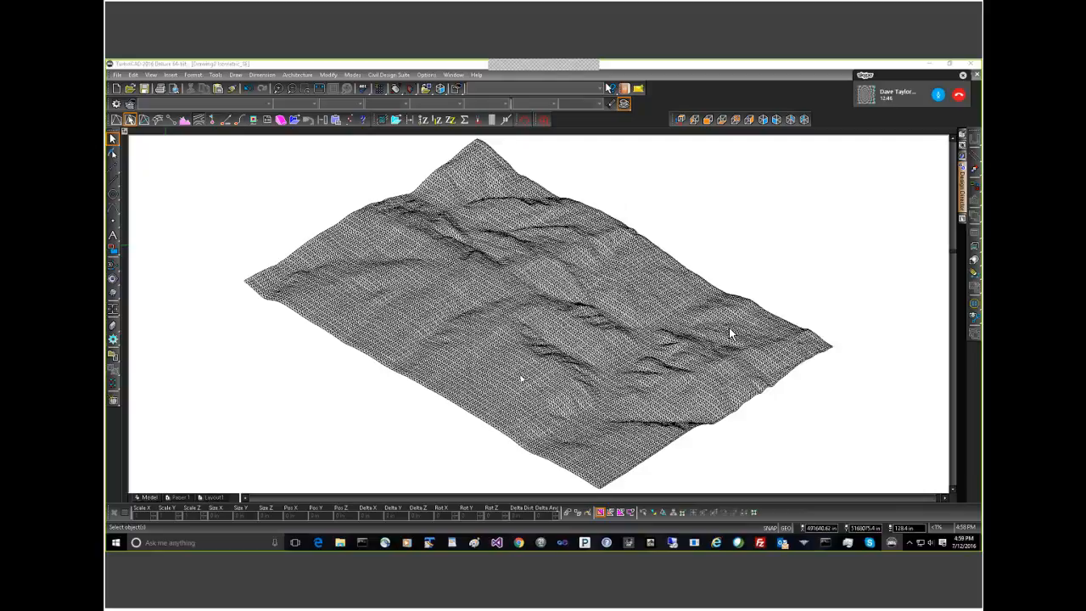